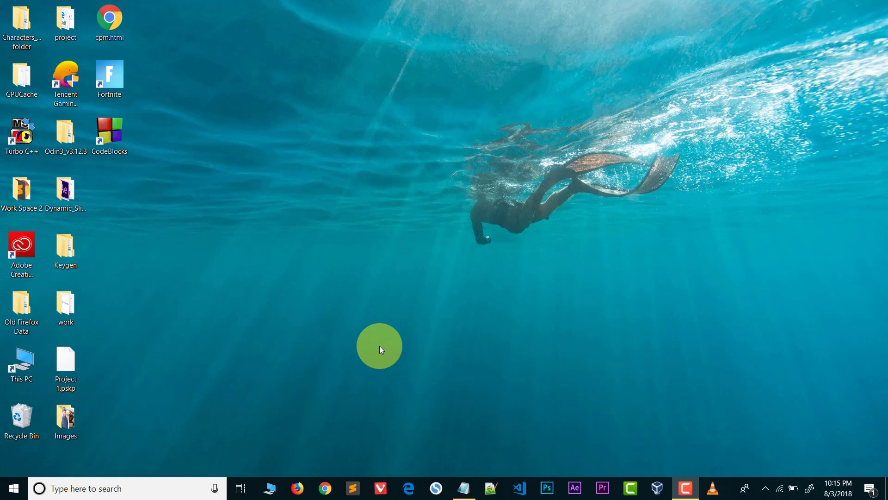
mouse_move(140, 134)
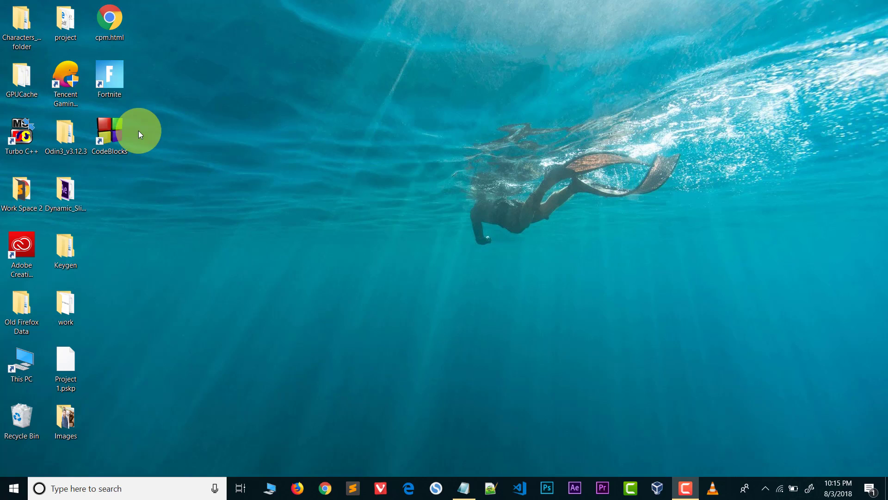
- Launch Code::Blocks 17.12 from its desktop shortcut
double_click(109, 131)
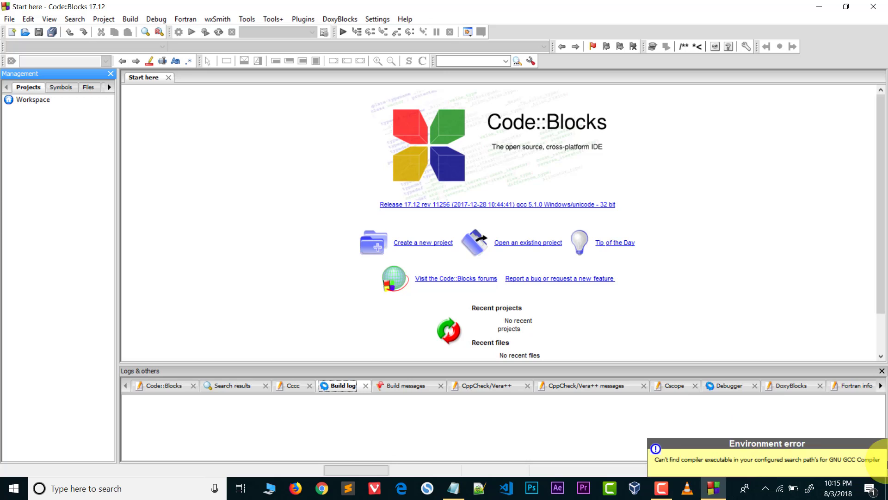
mouse_move(702, 464)
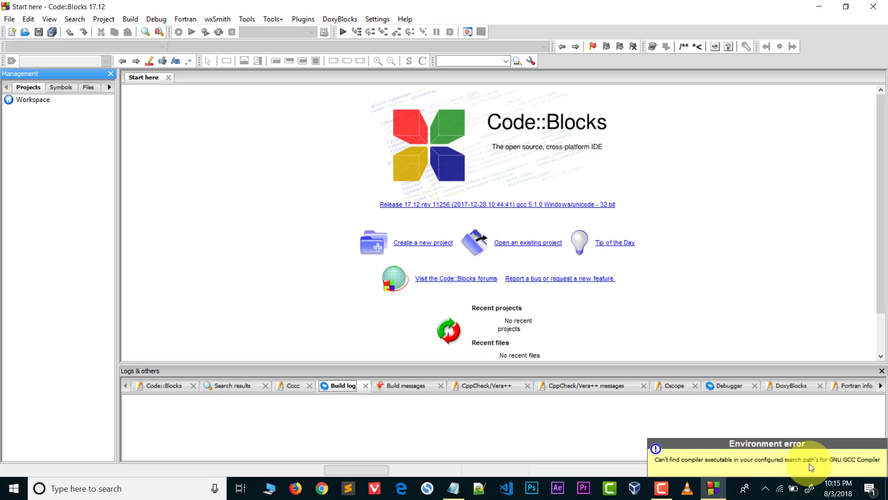
mouse_move(850, 465)
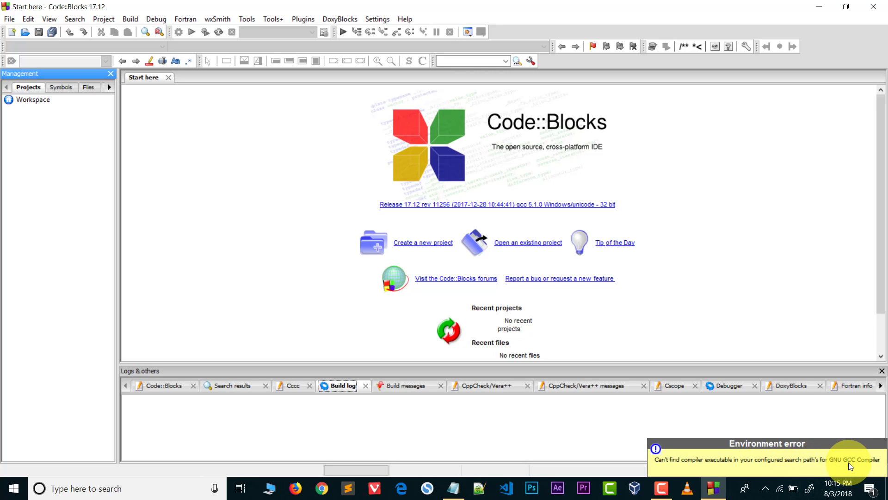
mouse_move(870, 465)
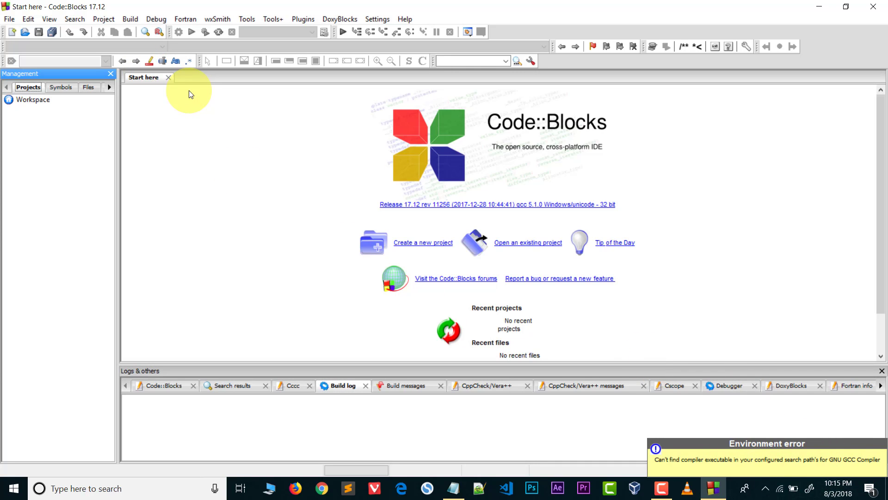
- Close the 'Start here' page, leaving an empty editor area
left_click(167, 76)
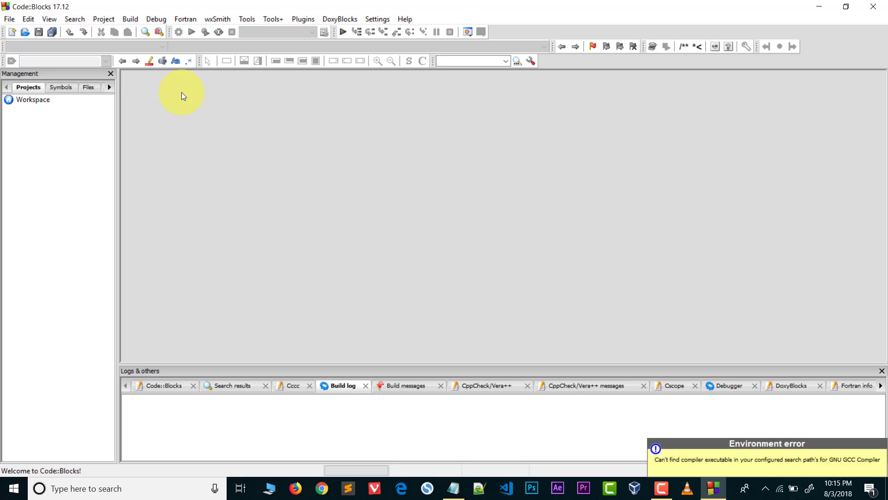
- Create a new C/C++ source file saved as heelo.cpp on the Desktop with the Hello World template
left_click(9, 19)
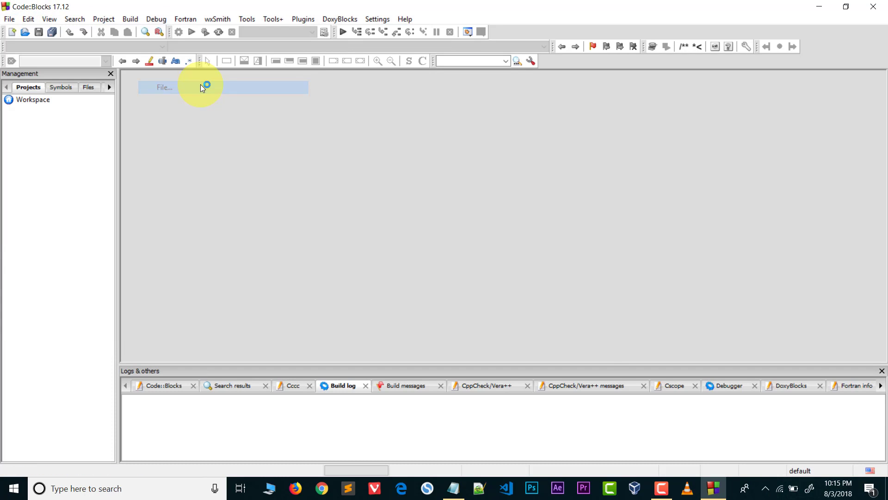
left_click(165, 87)
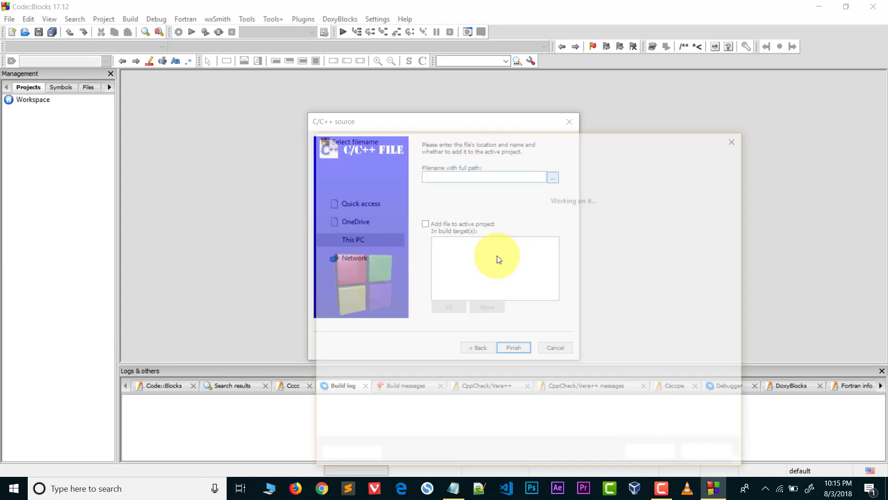
left_click(552, 176)
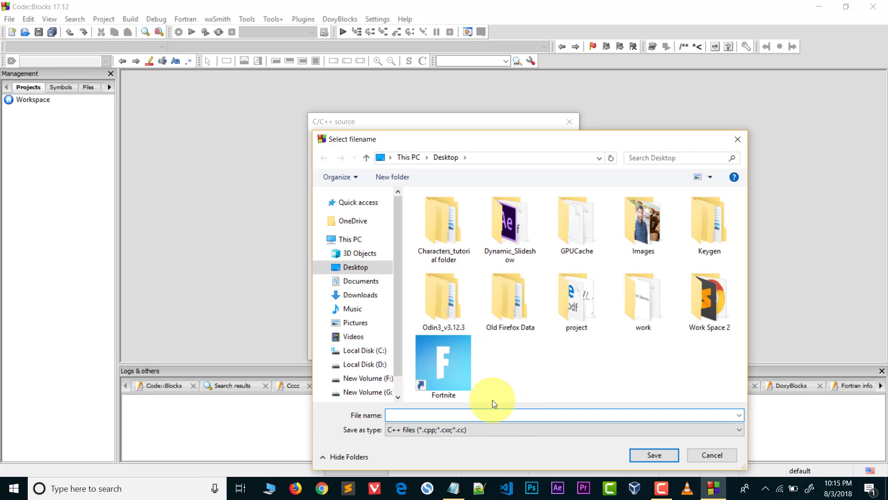
type("heel")
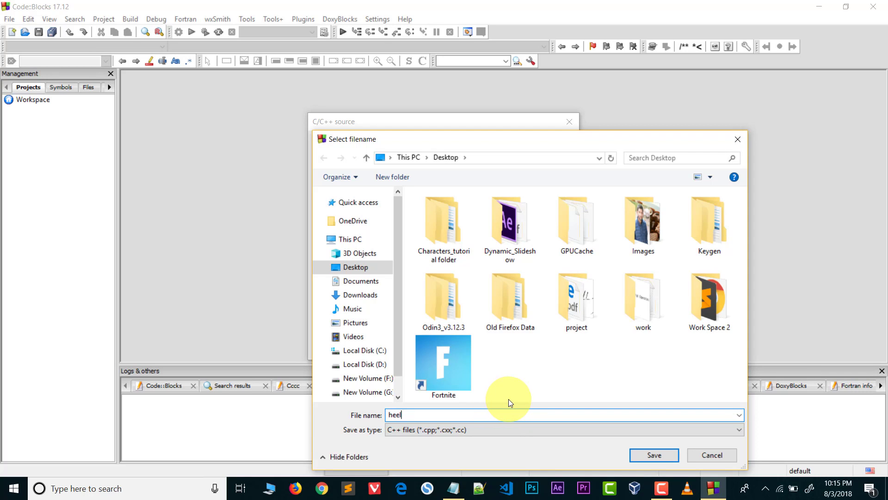
left_click(654, 455)
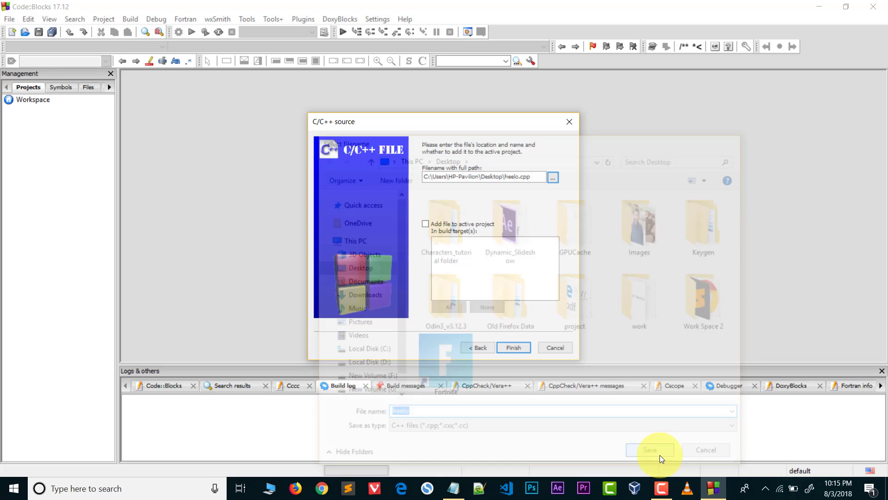
left_click(649, 450)
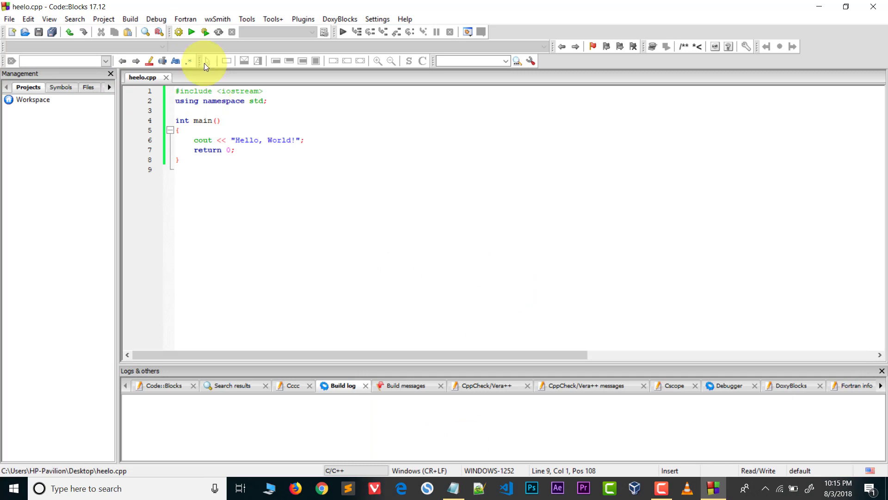
- Attempt Build and run on heelo.cpp twice, yielding only heelo.exe existence checks in the log
left_click(191, 31)
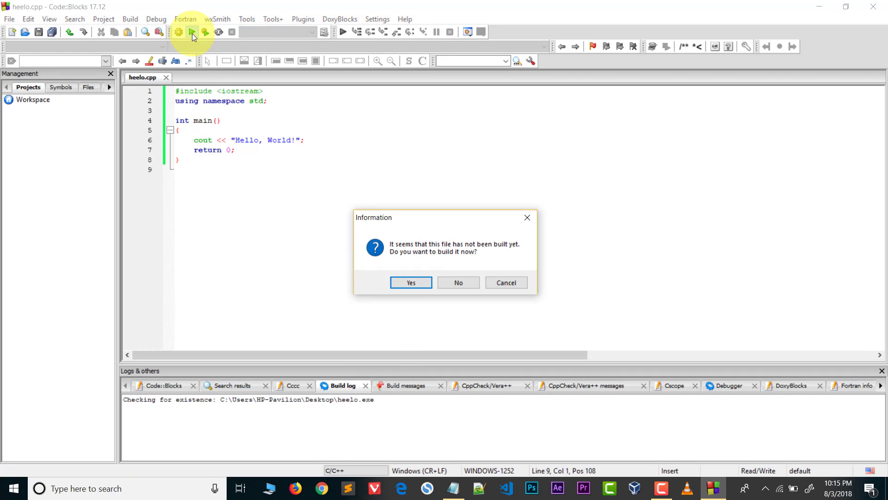
left_click(410, 283)
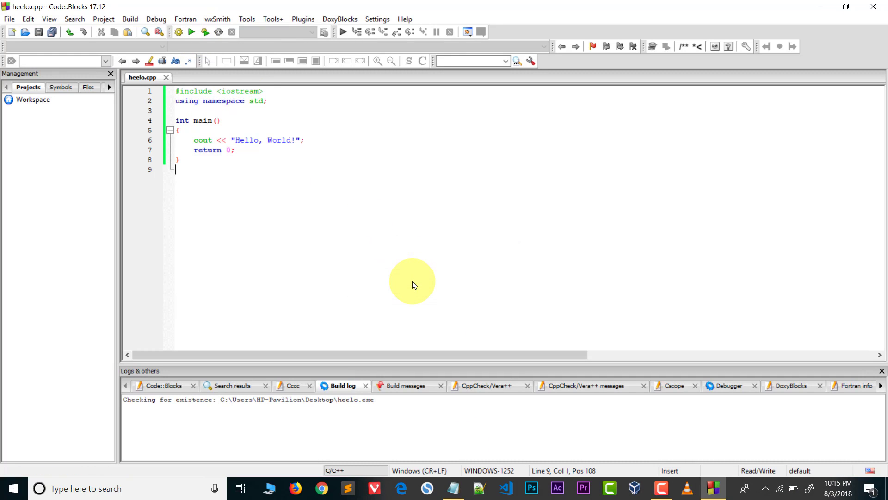
left_click(192, 32)
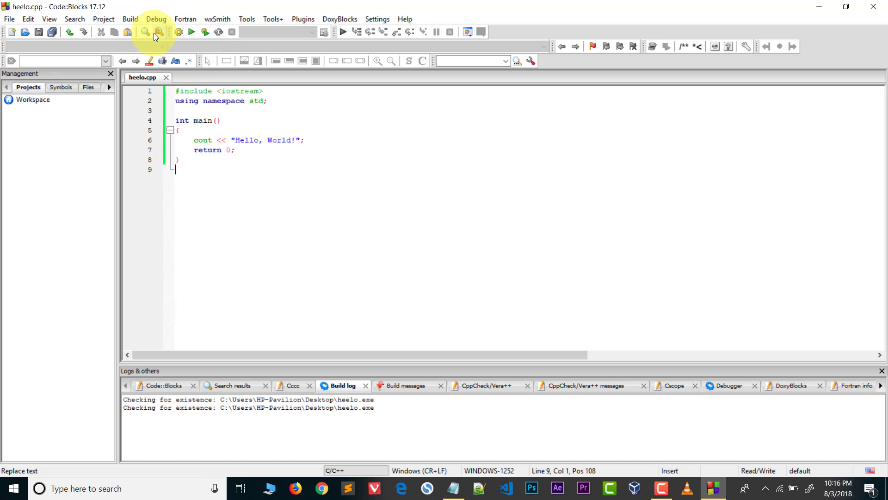
left_click(130, 18)
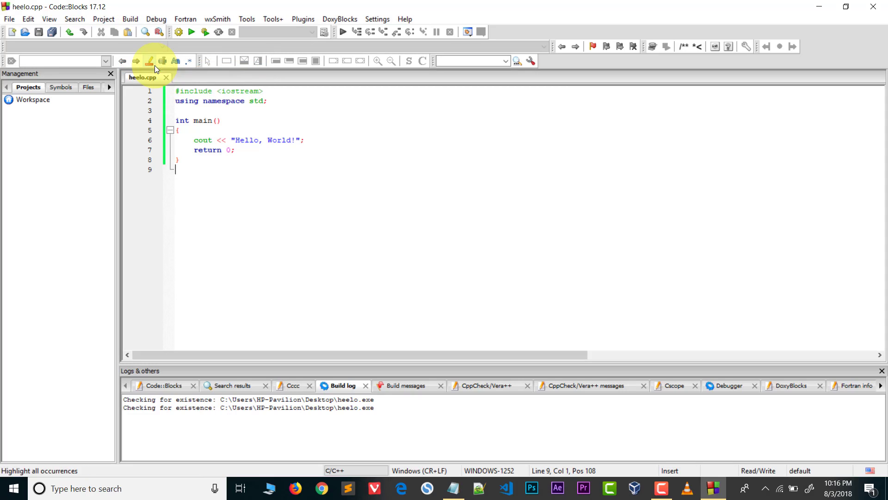
mouse_move(467, 270)
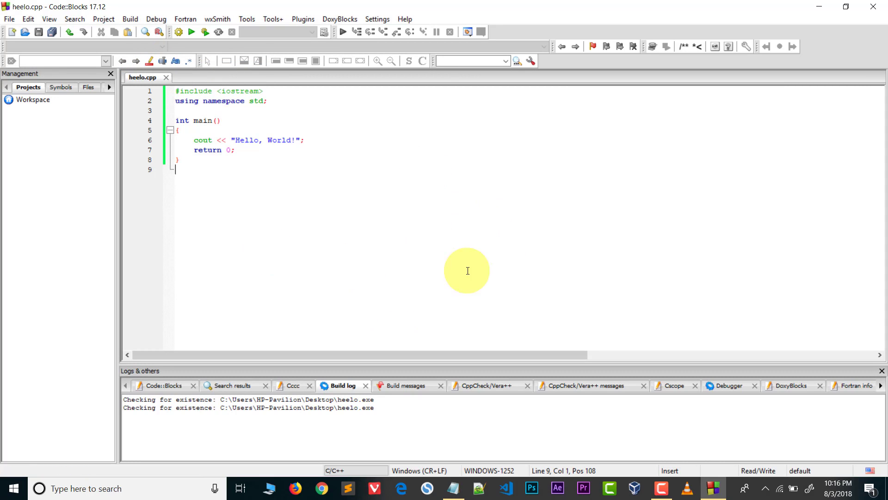
mouse_move(430, 297)
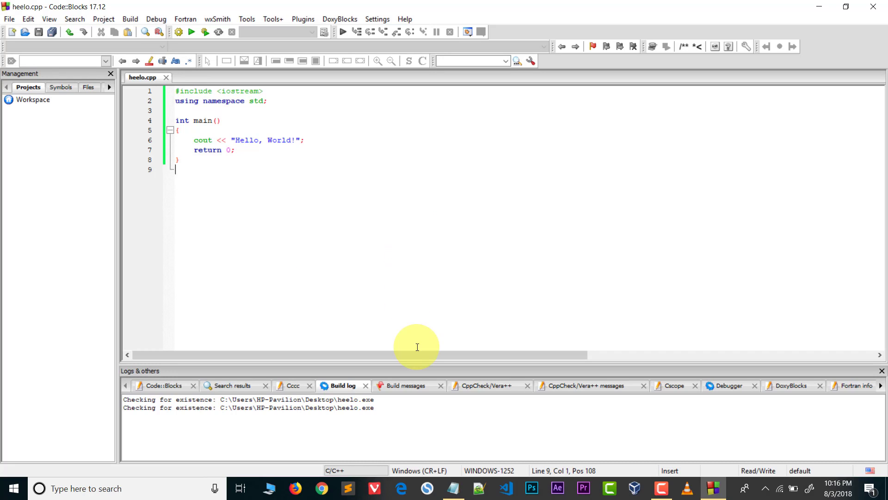
mouse_move(303, 465)
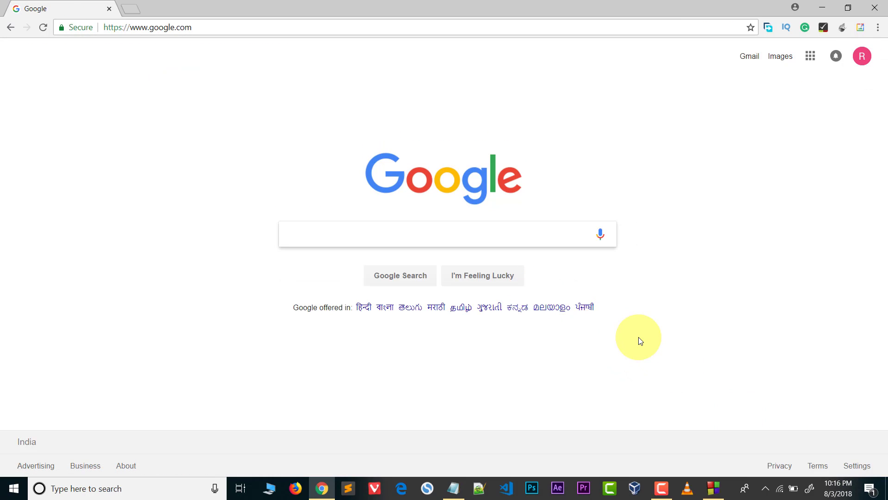
- Google 'mingw', visit mingw.org and follow its Downloads link
type("mingw")
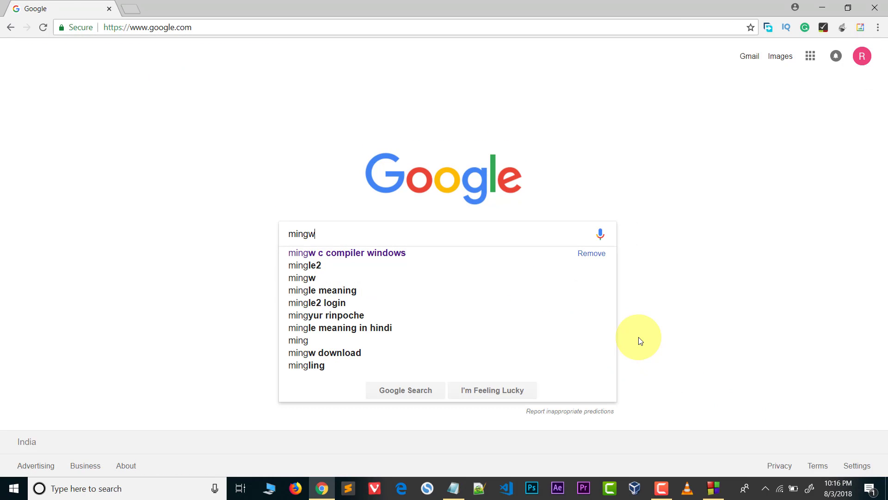
key("Enter")
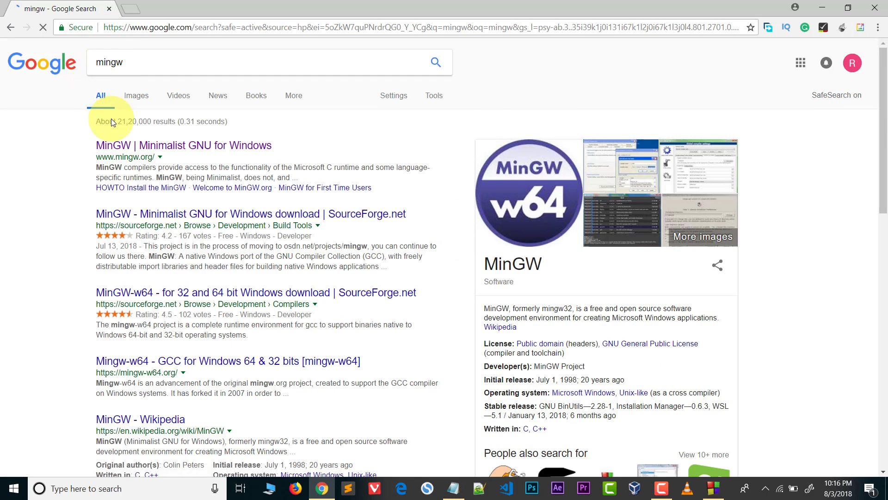
left_click(182, 145)
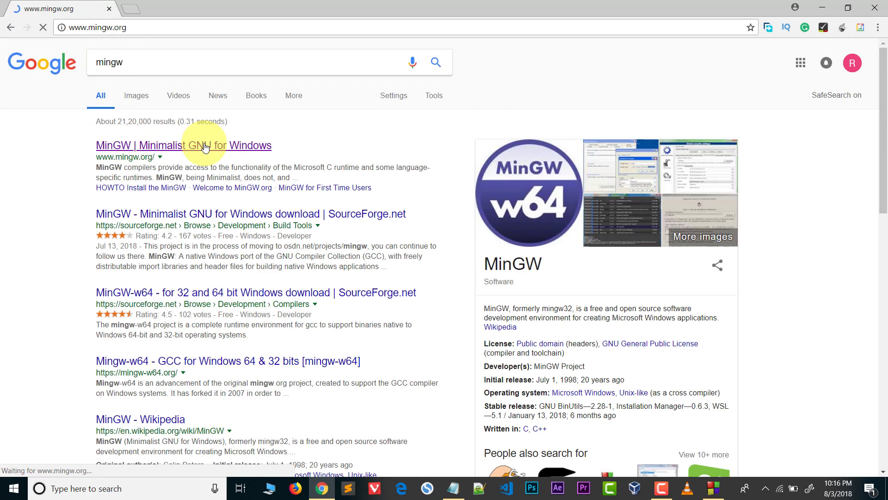
left_click(184, 146)
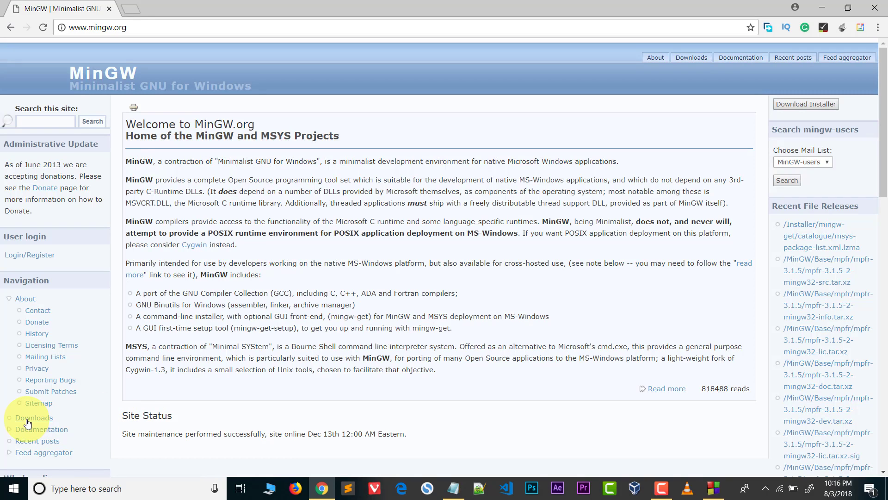
left_click(34, 417)
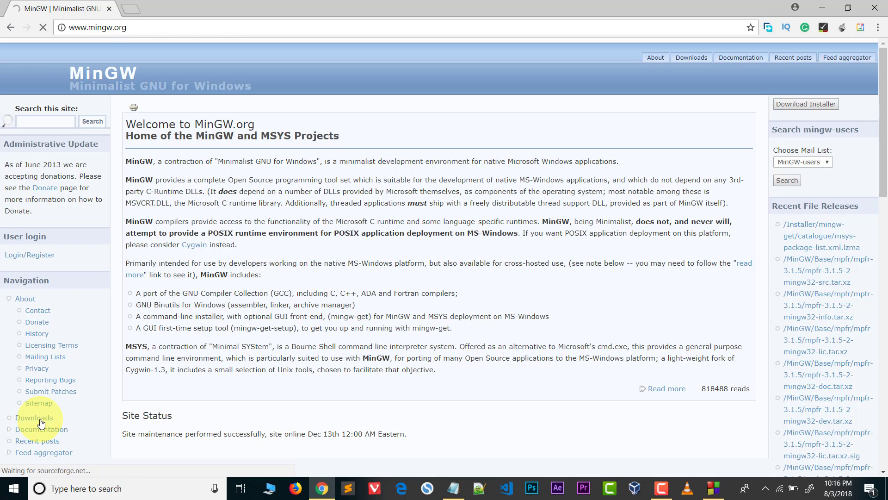
left_click(34, 417)
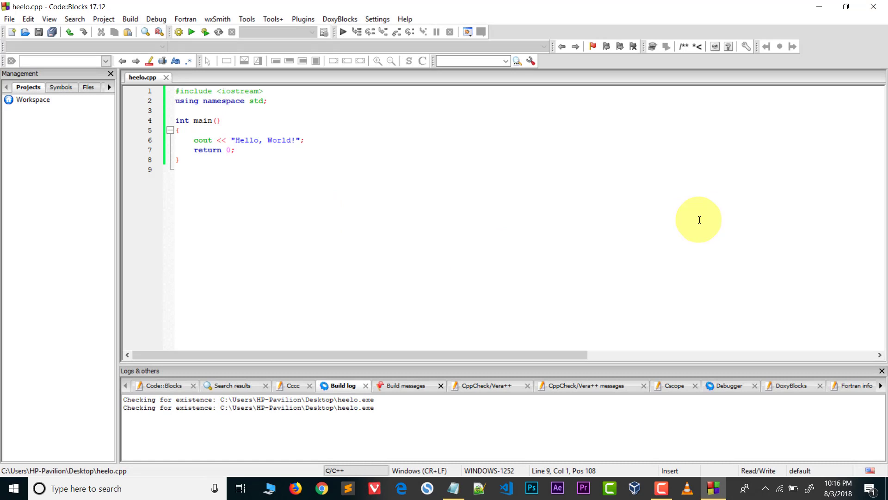
mouse_move(569, 261)
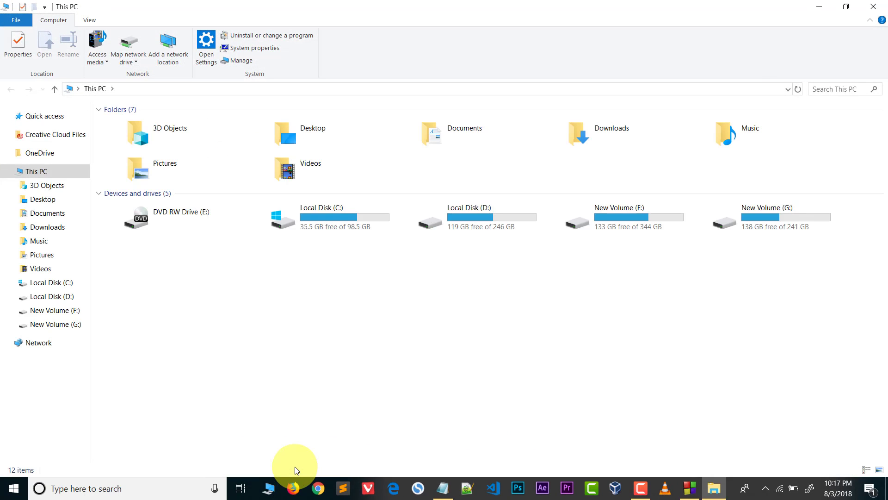
- Browse into C:\Program Files (x86)\CodeBlocks, check its MinGW folder, and return to CodeBlocks
left_click(339, 216)
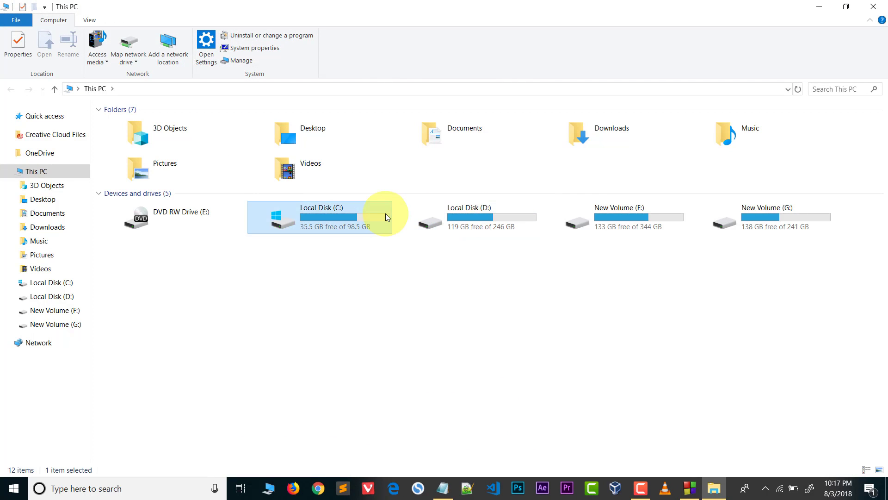
double_click(324, 216)
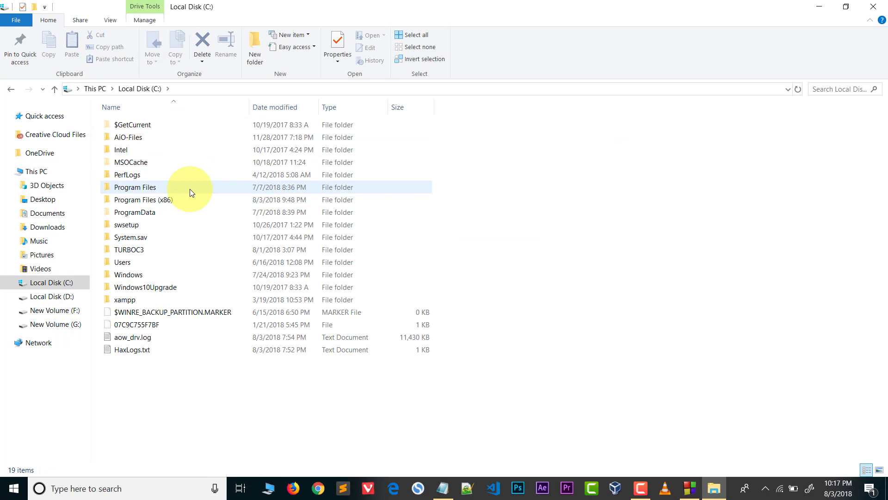
left_click(144, 200)
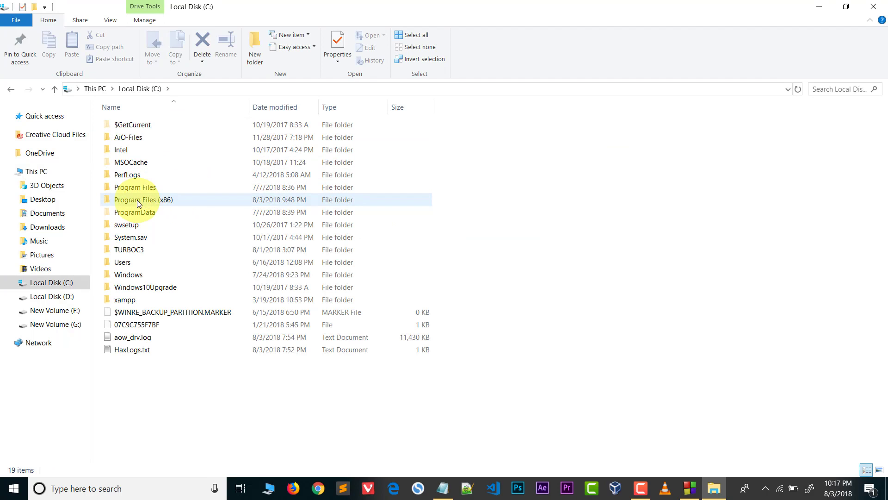
double_click(143, 199)
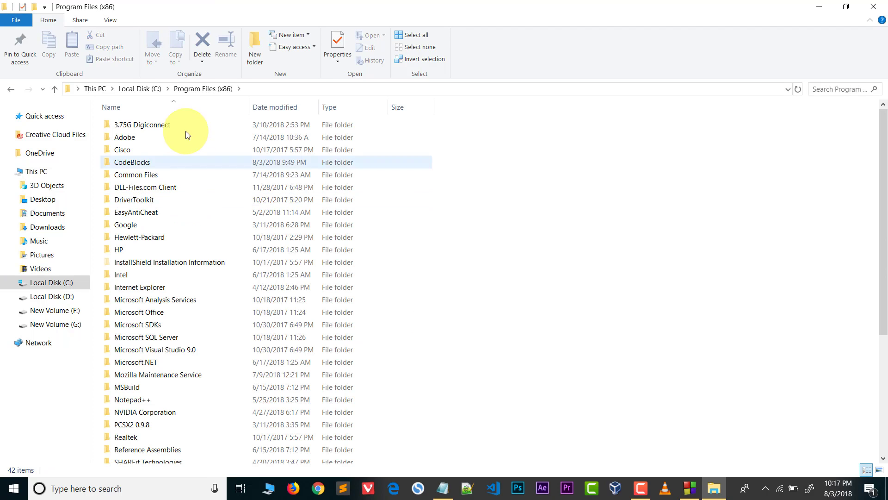
left_click(132, 163)
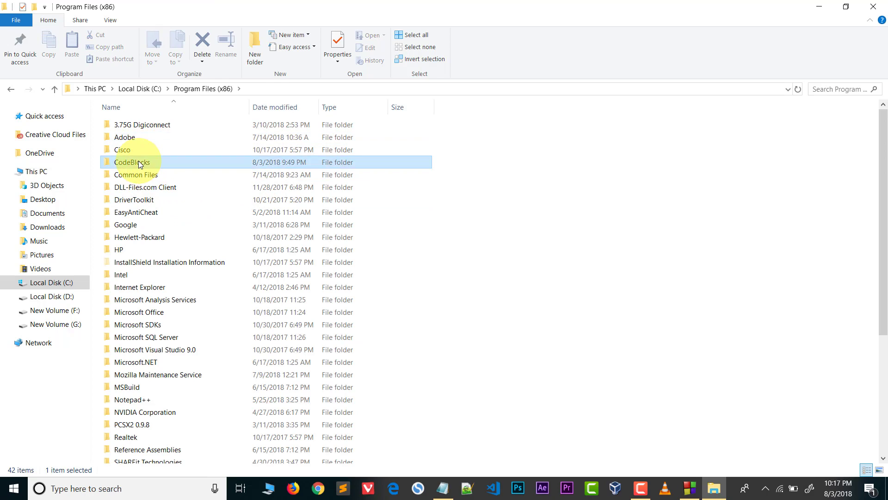
double_click(133, 162)
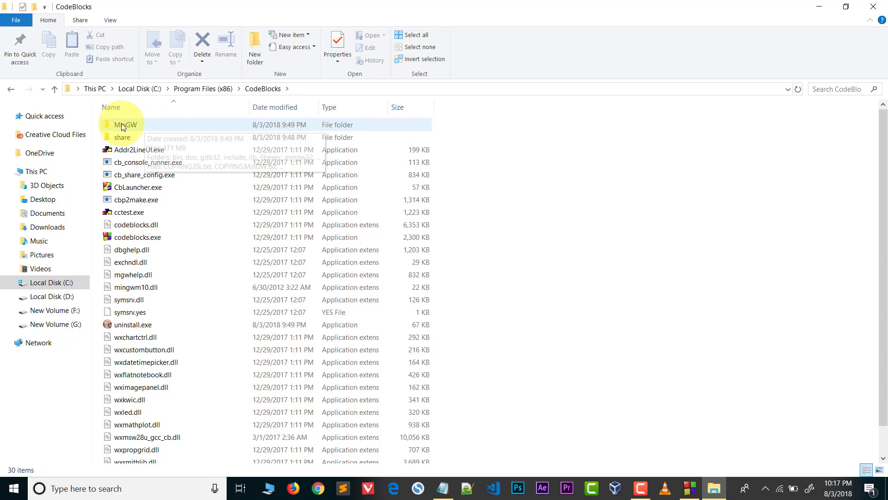
mouse_move(156, 126)
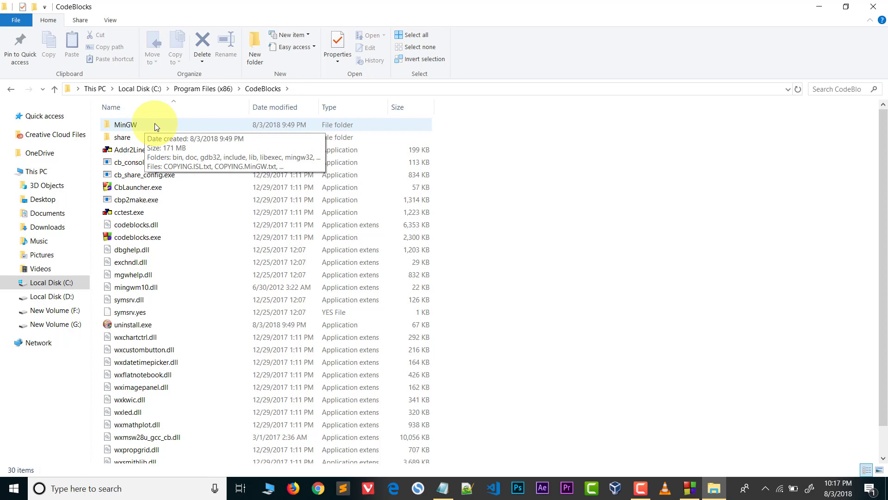
double_click(125, 124)
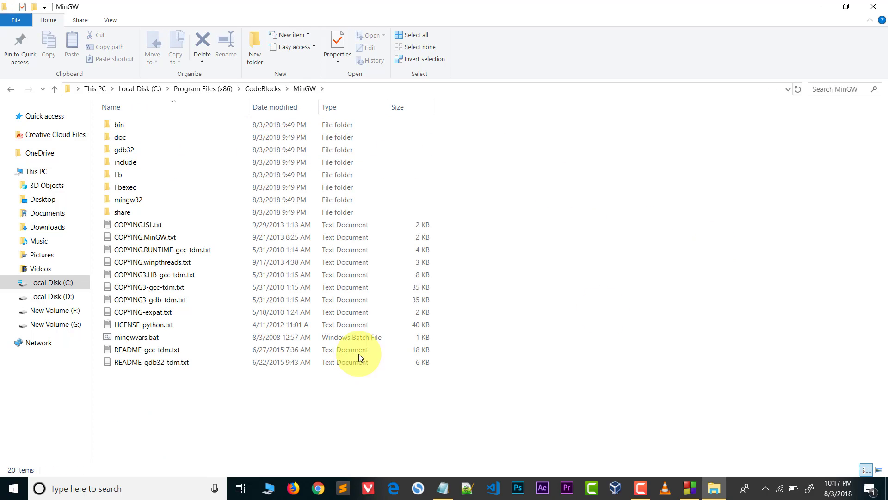
mouse_move(648, 373)
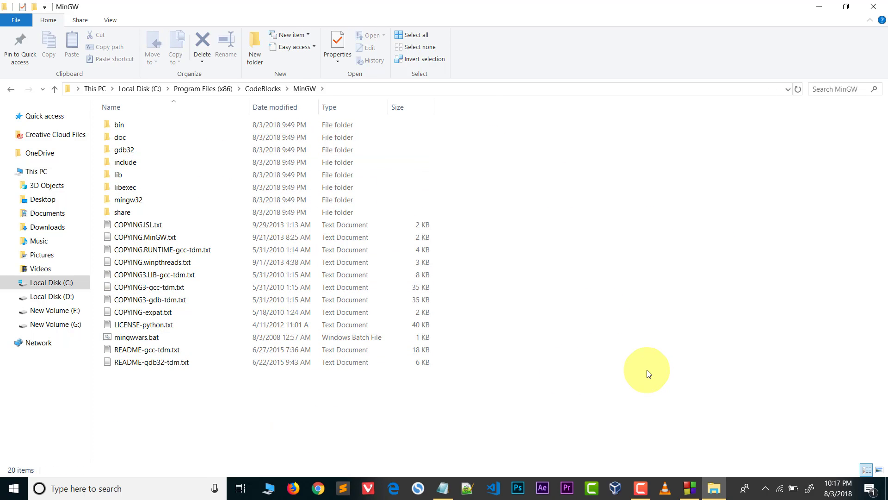
left_click(55, 89)
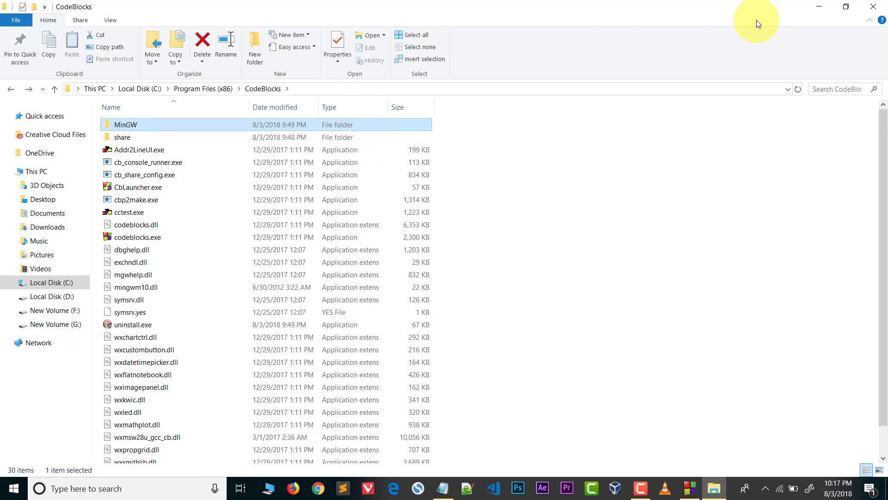
mouse_move(610, 130)
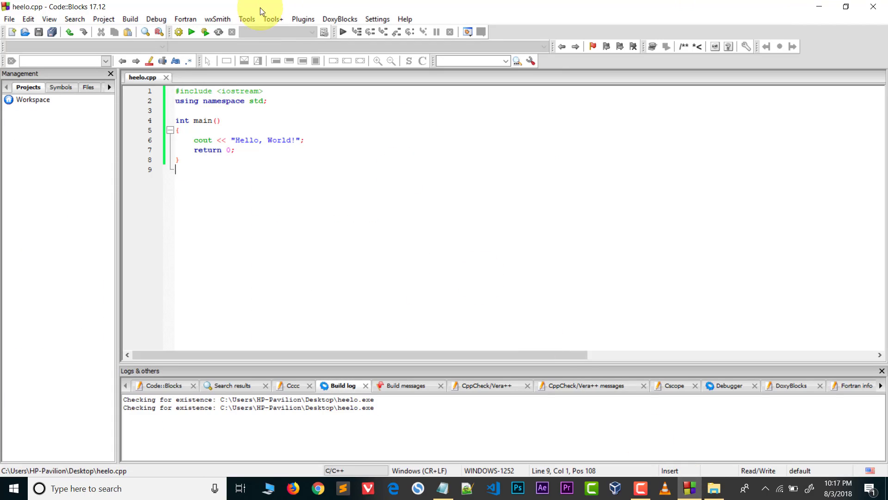
- Show the GNU GCC Compiler's Toolchain executables page in the global compiler settings
left_click(378, 19)
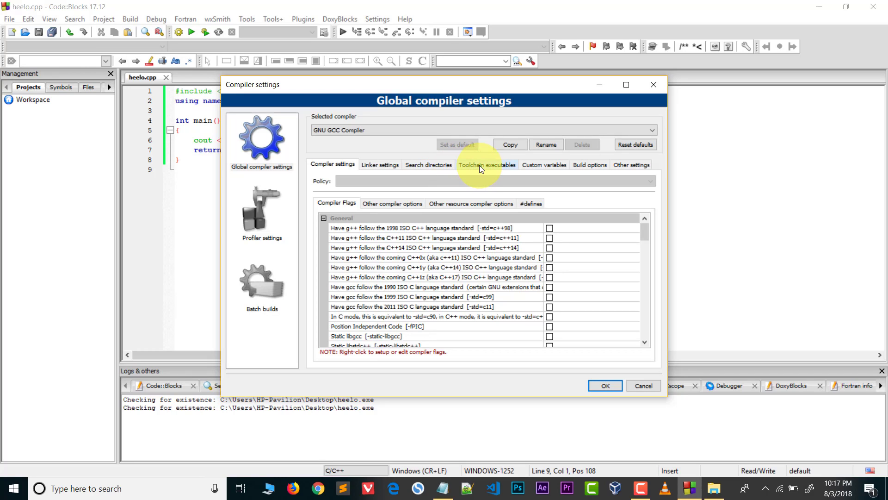
left_click(488, 165)
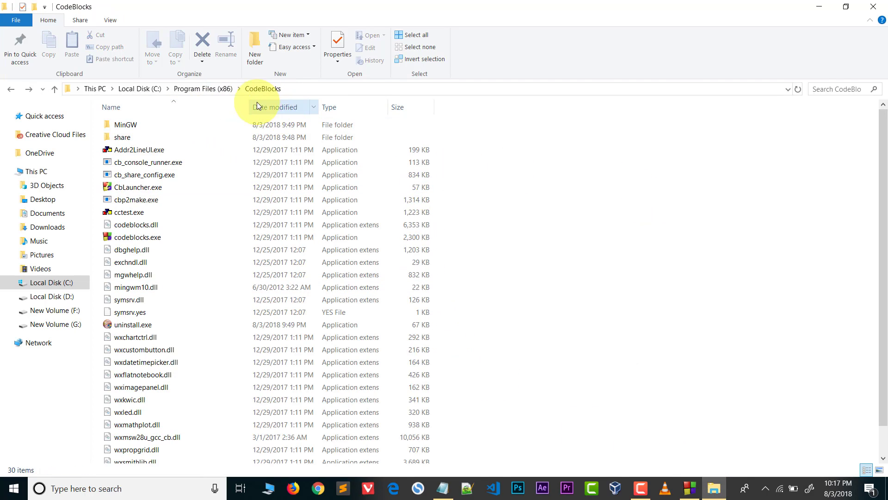
mouse_move(167, 108)
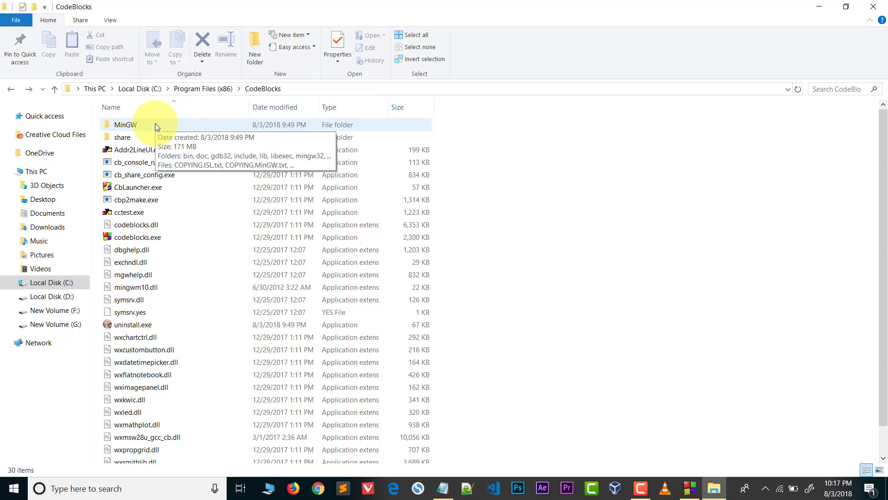
mouse_move(182, 127)
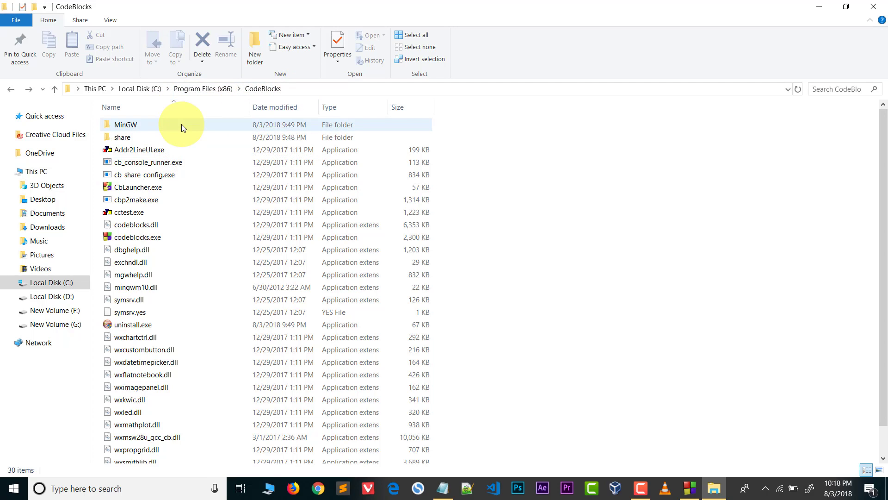
- Copy the MinGW folder's full path from the address bar and return to Code::Blocks
double_click(129, 124)
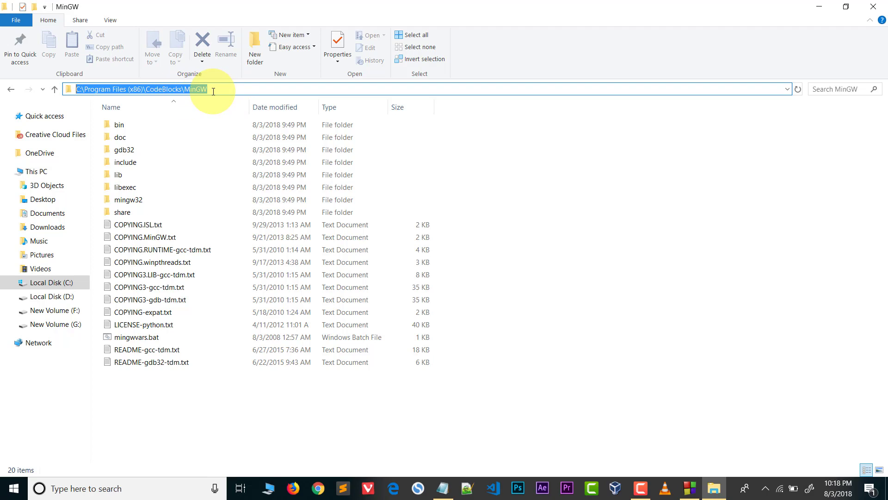
right_click(141, 89)
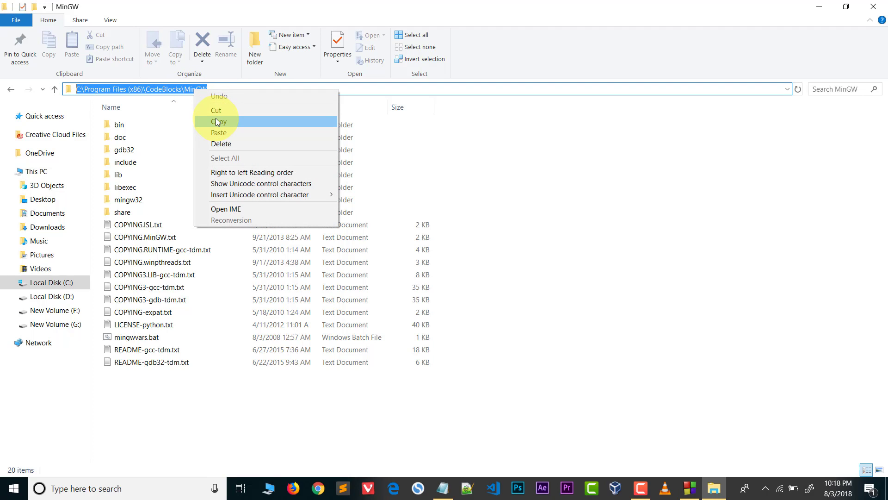
left_click(219, 121)
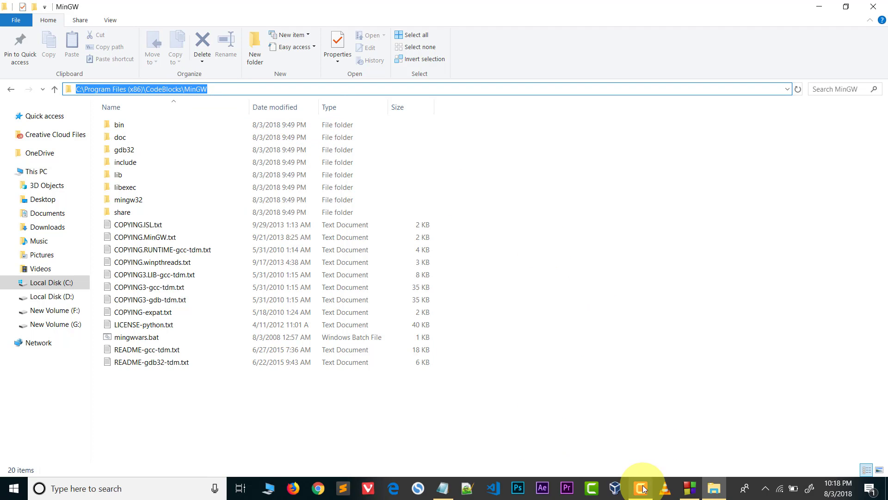
left_click(638, 488)
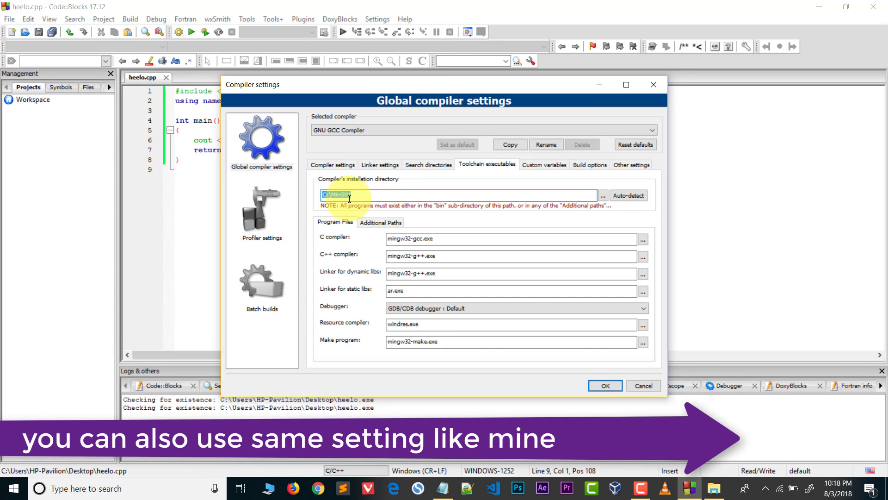
- Set the compiler installation directory to C:\Program Files (x86)\CodeBlocks\MinGW and confirm with OK
type("C:\\Program Files (x86)\\CodeBlocks\\MinGW")
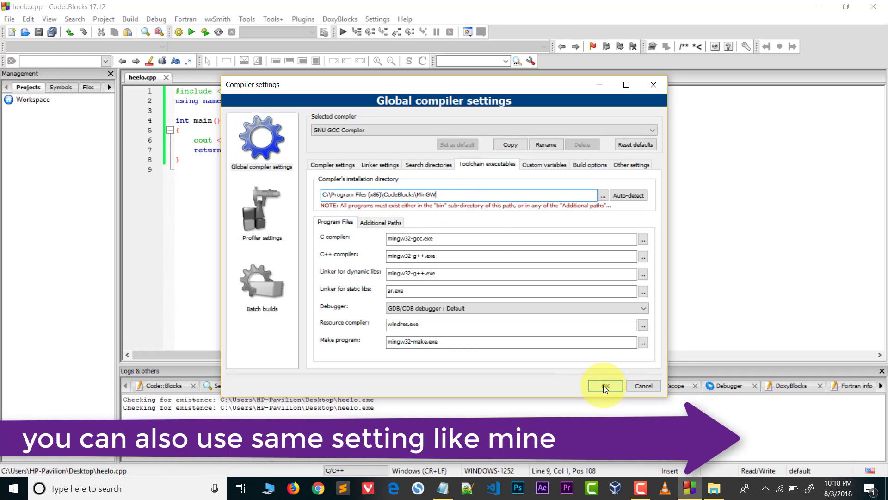
left_click(602, 385)
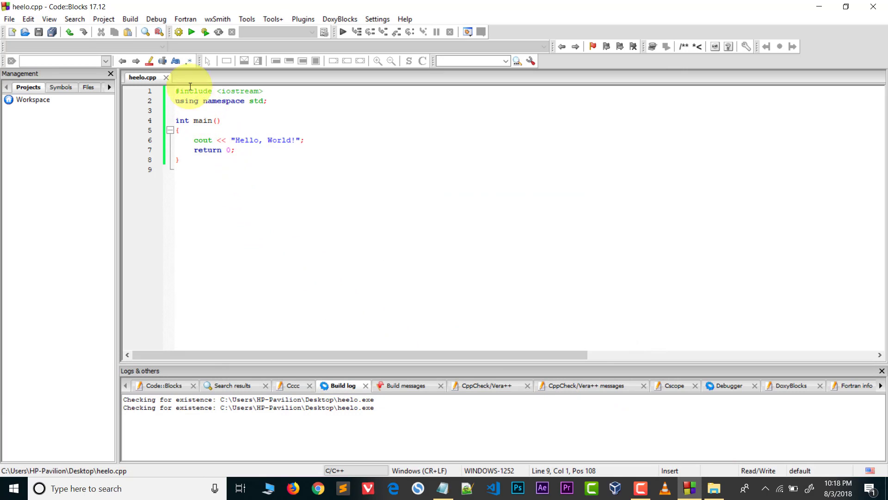
- Build and run heelo.cpp with 0 errors so the console prints Hello, World! and returns 0
left_click(158, 32)
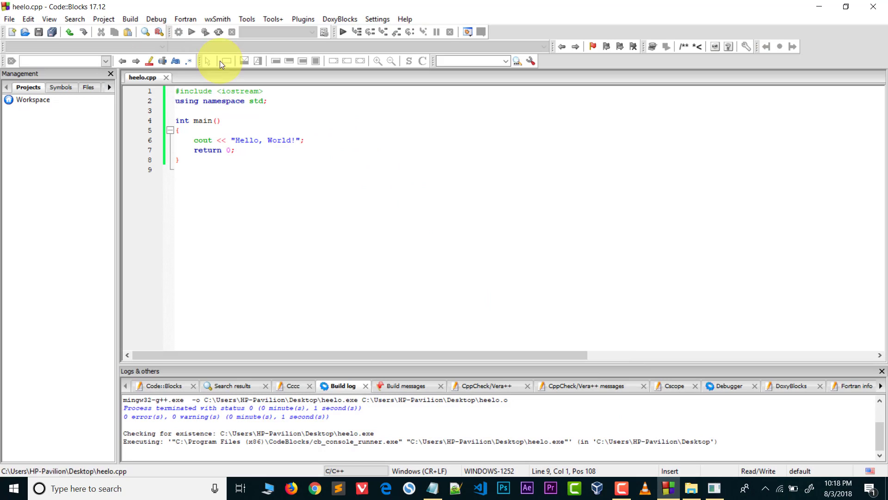
left_click(190, 32)
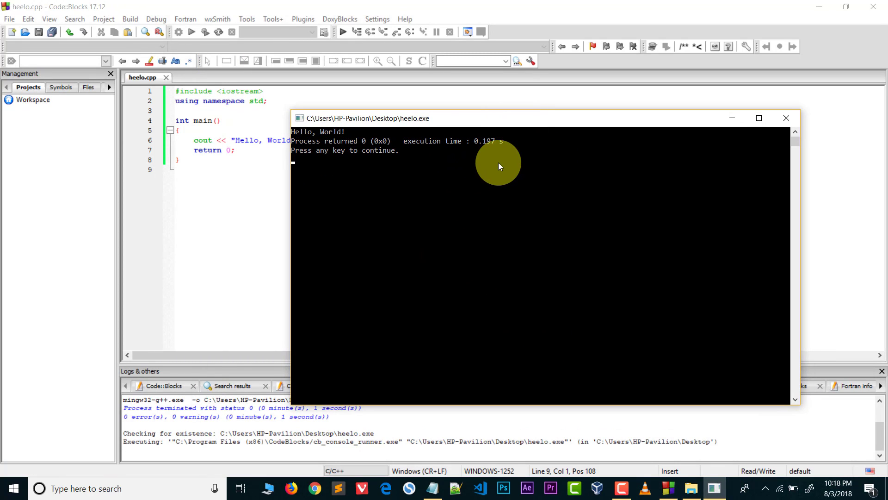
mouse_move(499, 295)
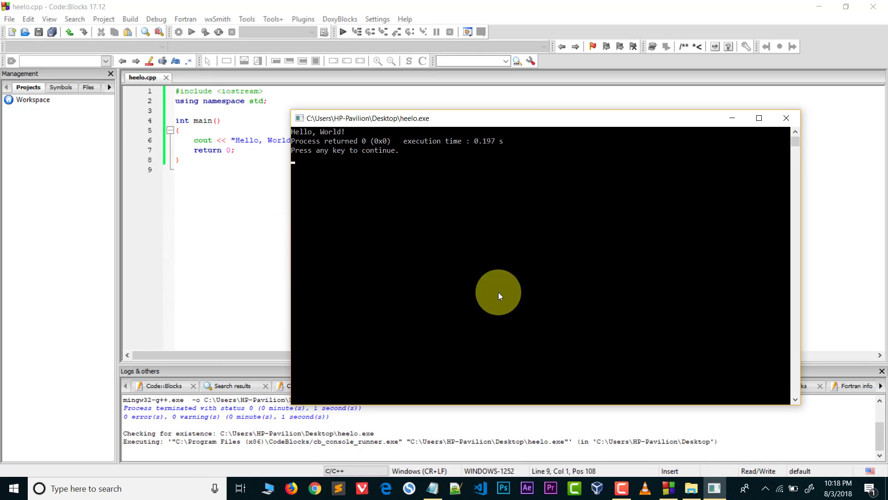
mouse_move(609, 136)
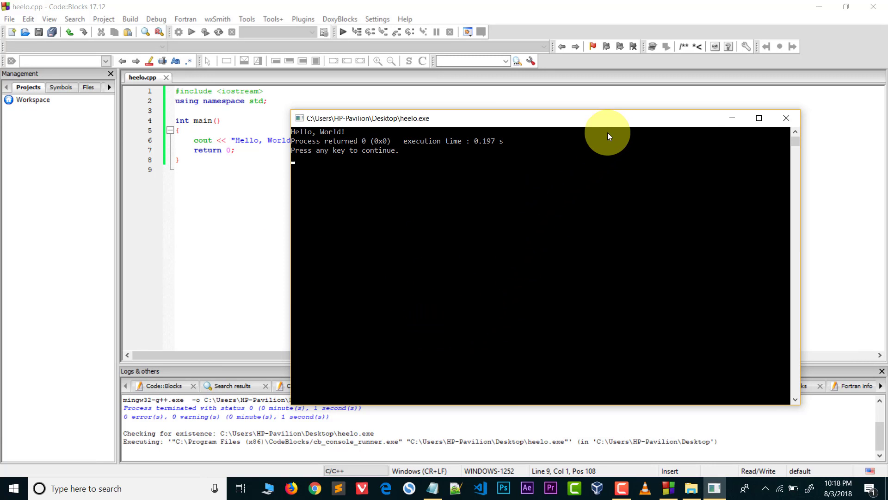